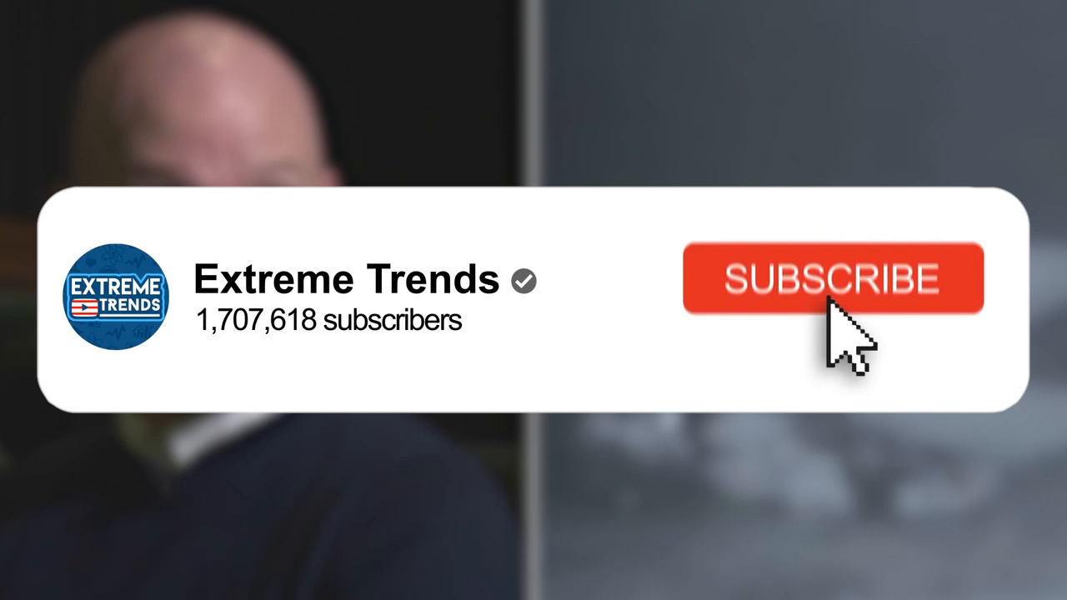
left_click(834, 277)
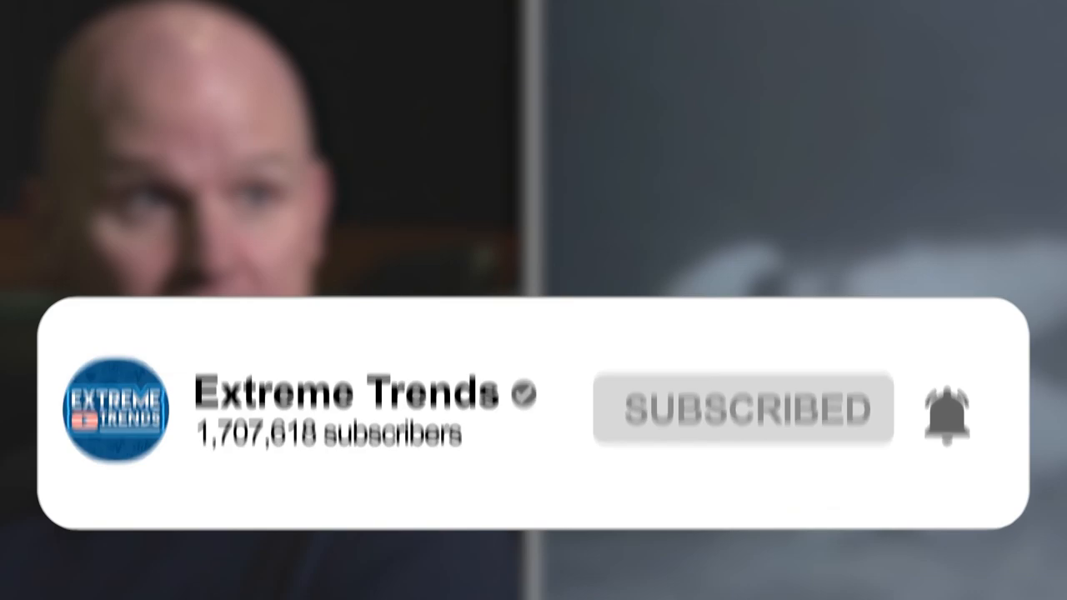